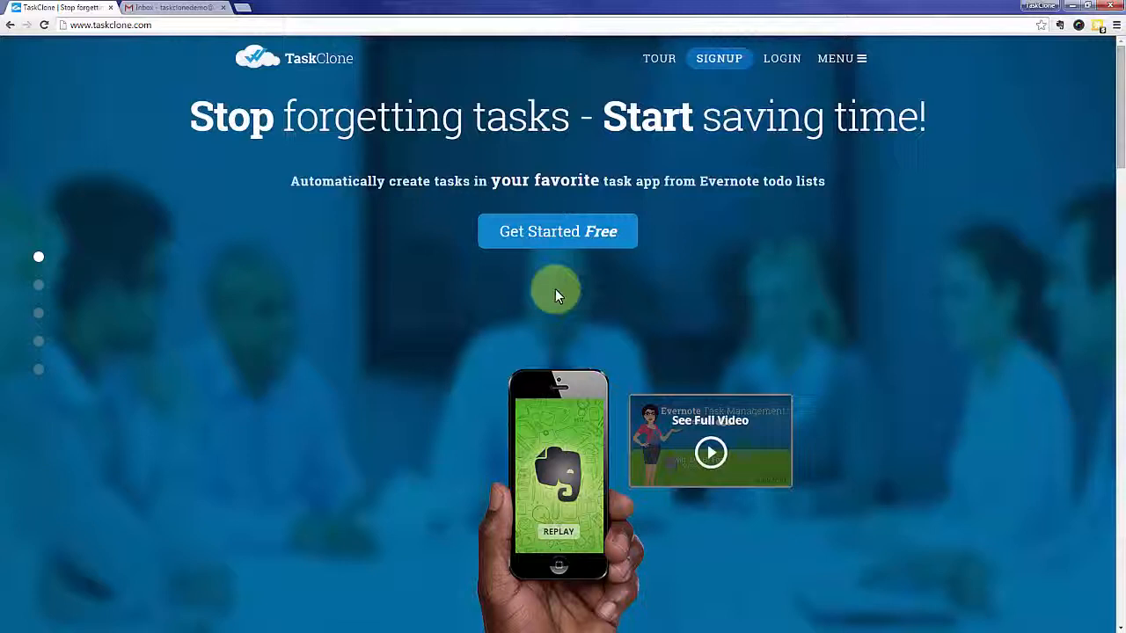
{"action": "mouse_move", "coordinate": [558, 231]}
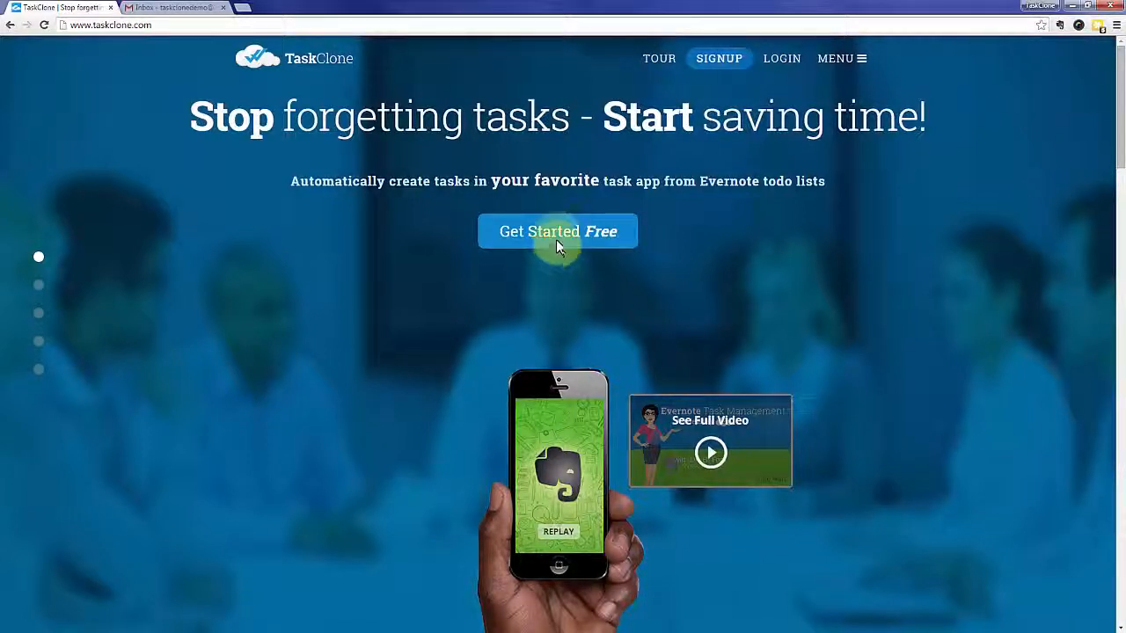
{"action": "left_click", "coordinate": [557, 230]}
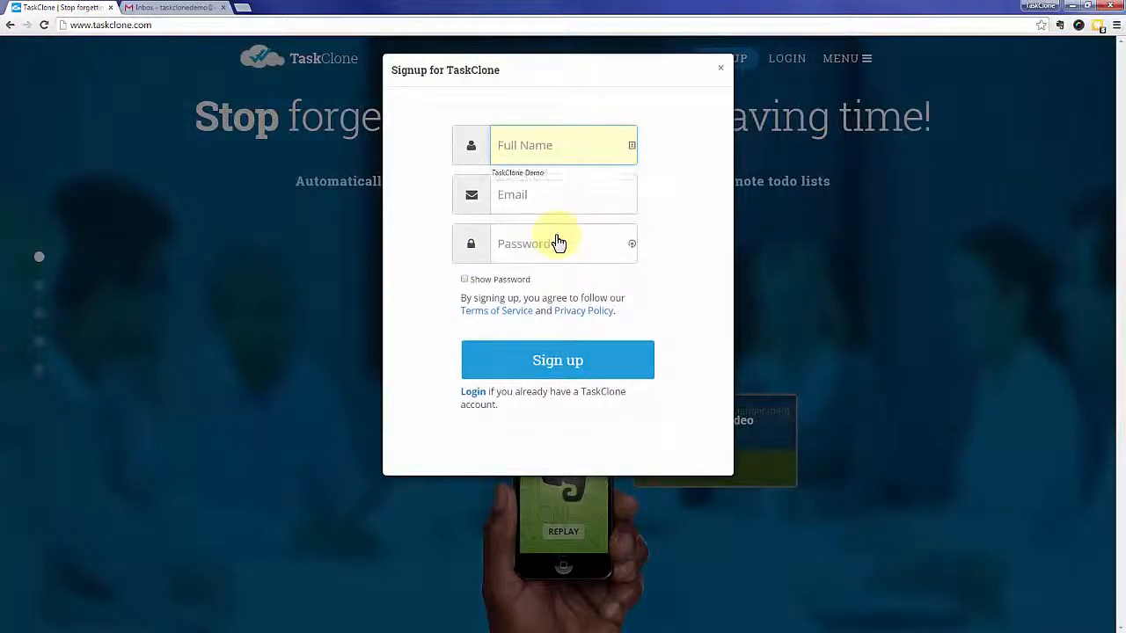
{"action": "type", "text": "TaskClone Demo"}
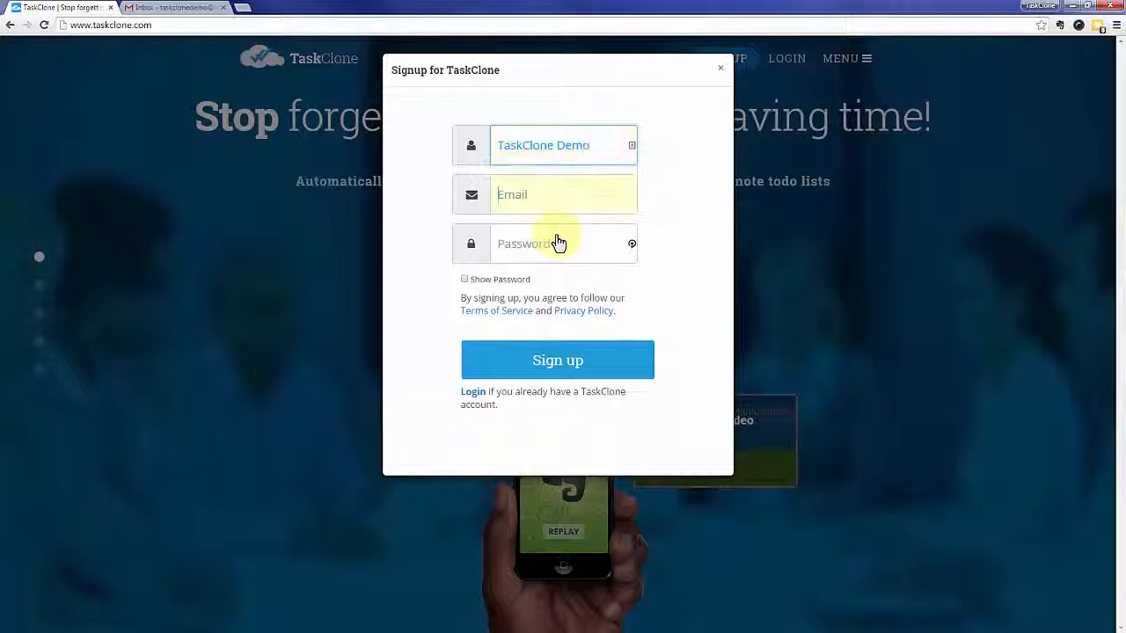
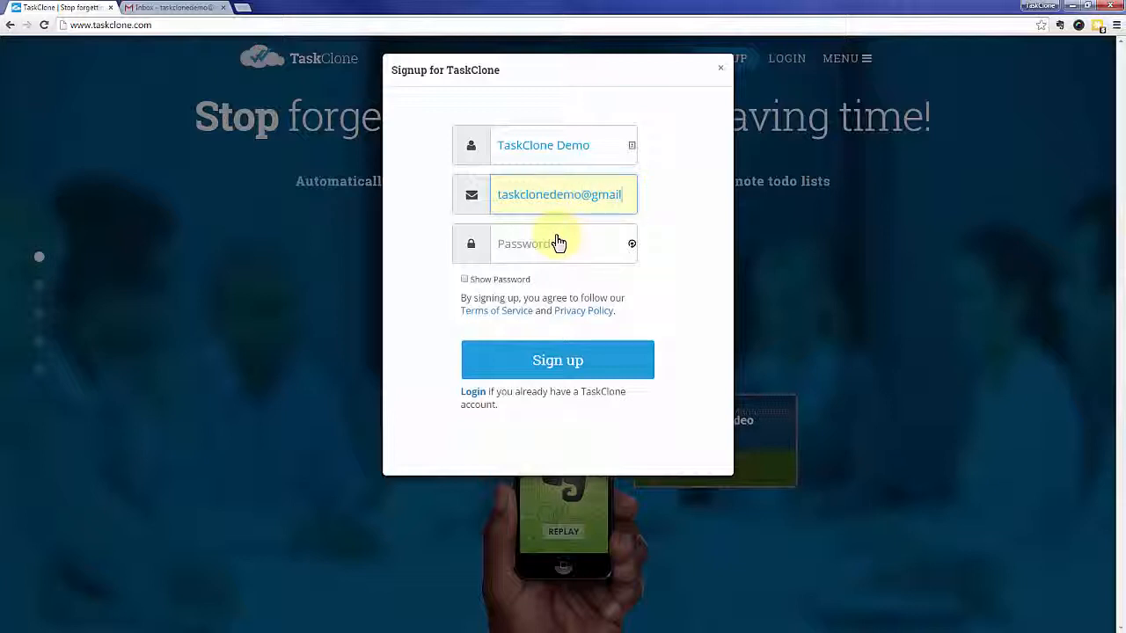
{"action": "left_click", "coordinate": [559, 243]}
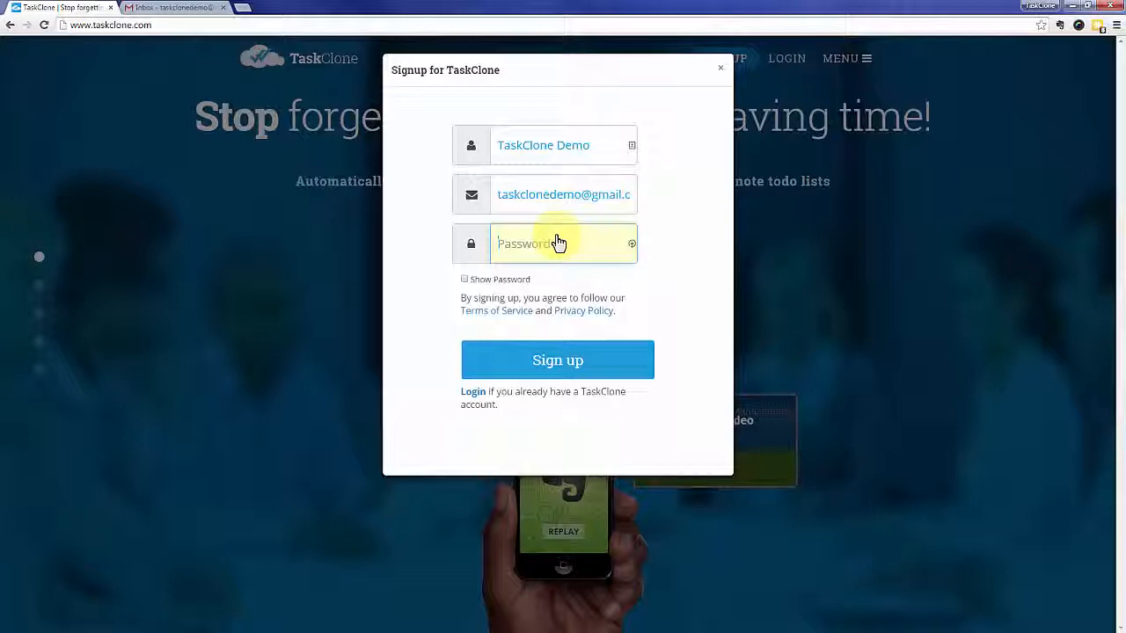
{"action": "type", "text": "password"}
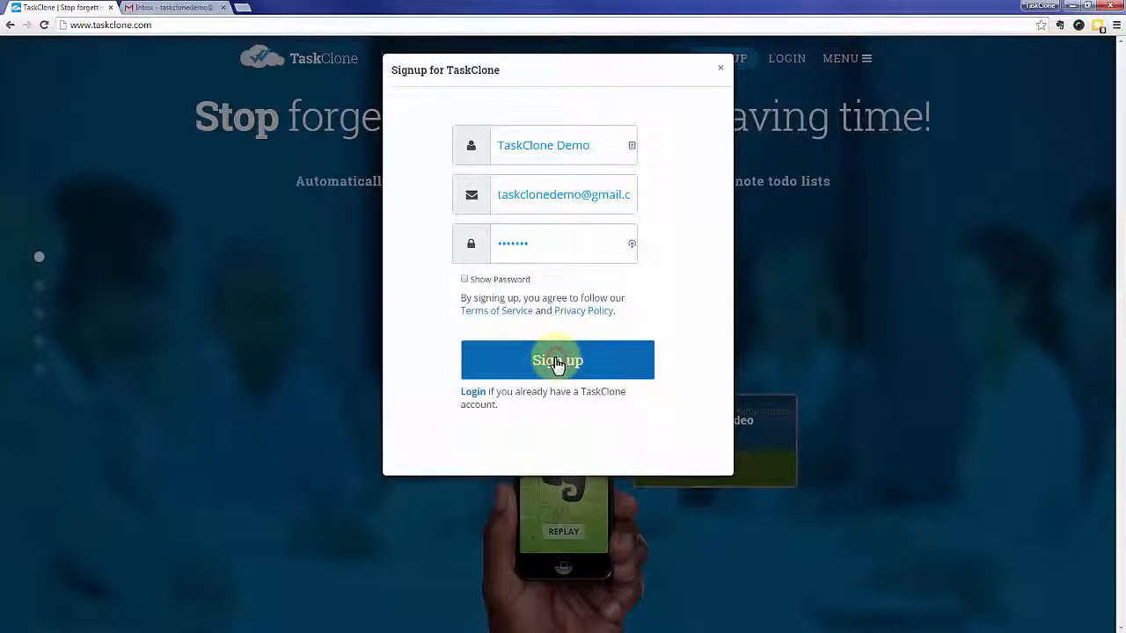
{"action": "left_click", "coordinate": [557, 359]}
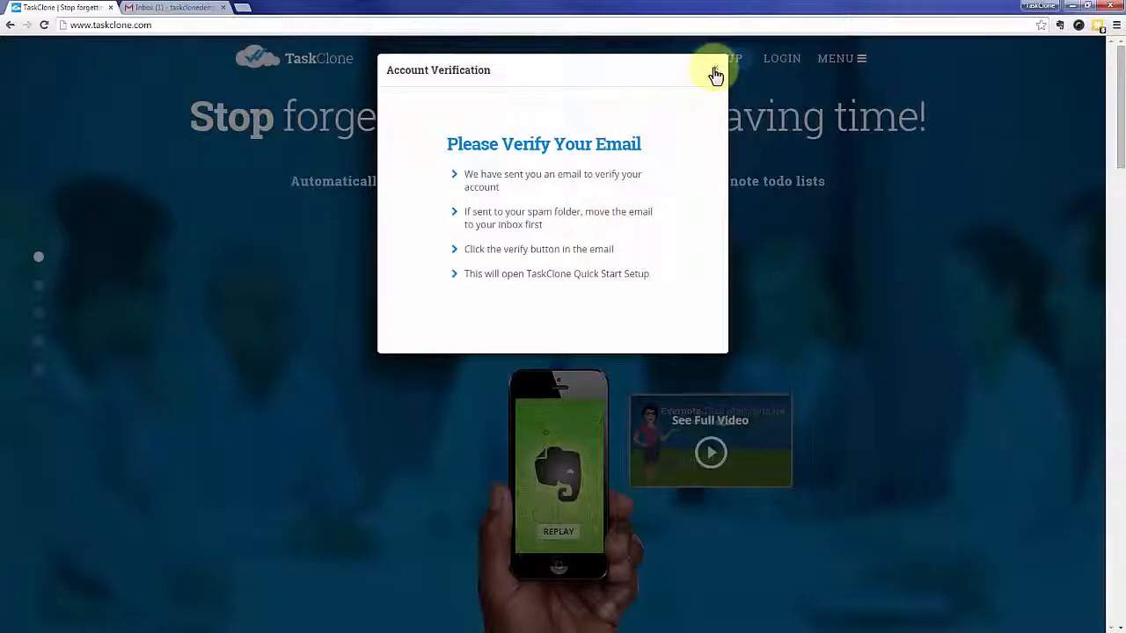
Dismiss the notice and verify the email through the TaskClone welcome message in Gmail.
{"action": "left_click", "coordinate": [714, 73]}
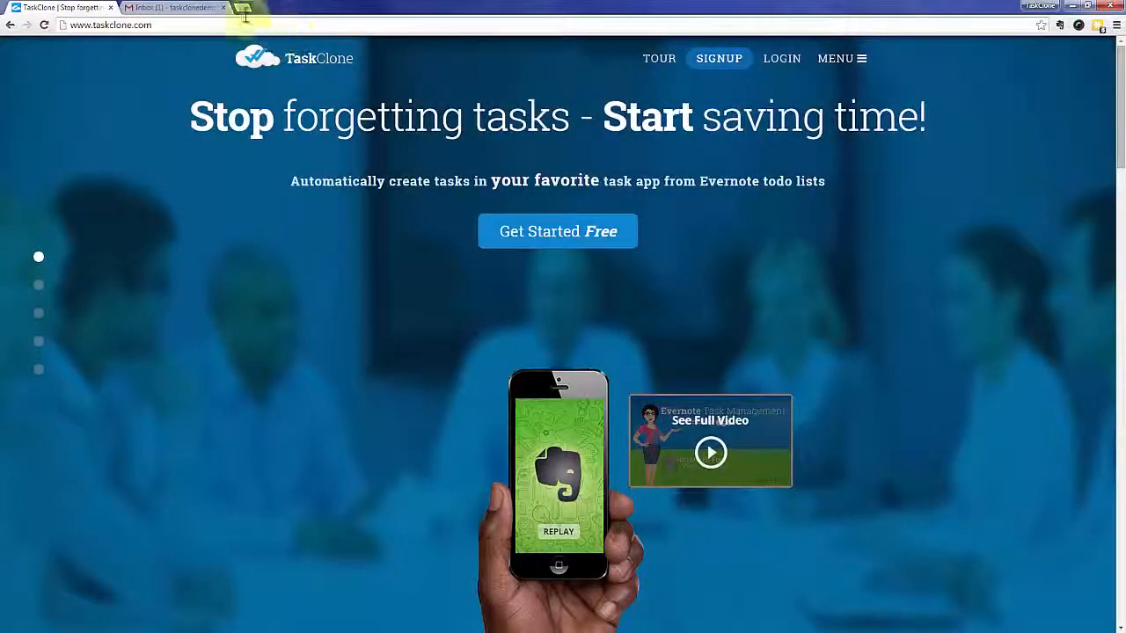
{"action": "left_click", "coordinate": [172, 7]}
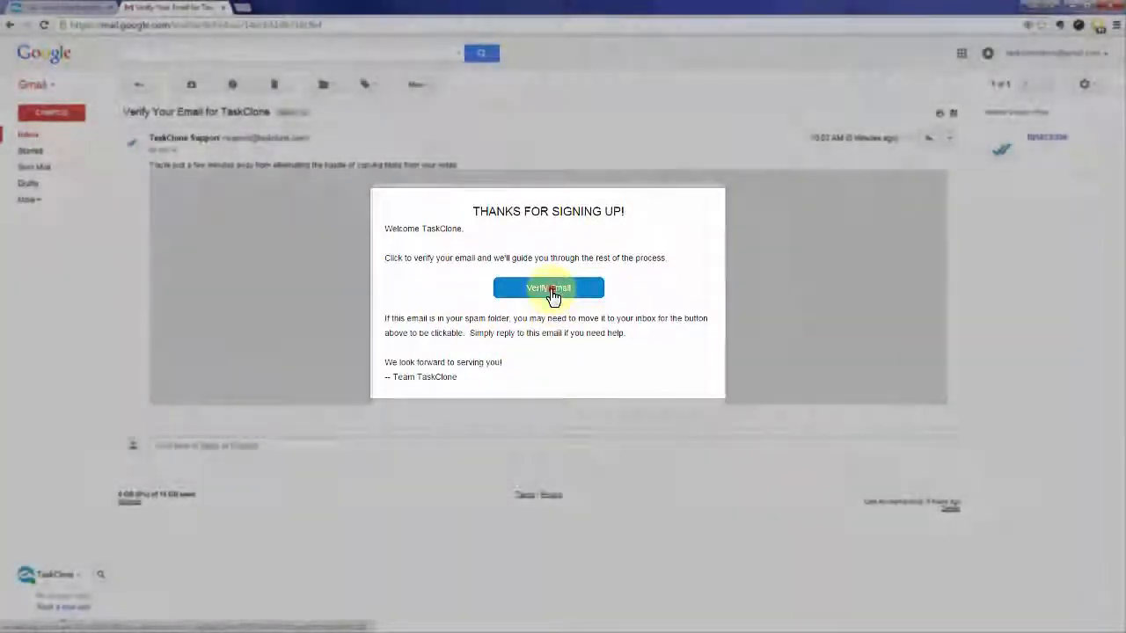
{"action": "left_click", "coordinate": [548, 288]}
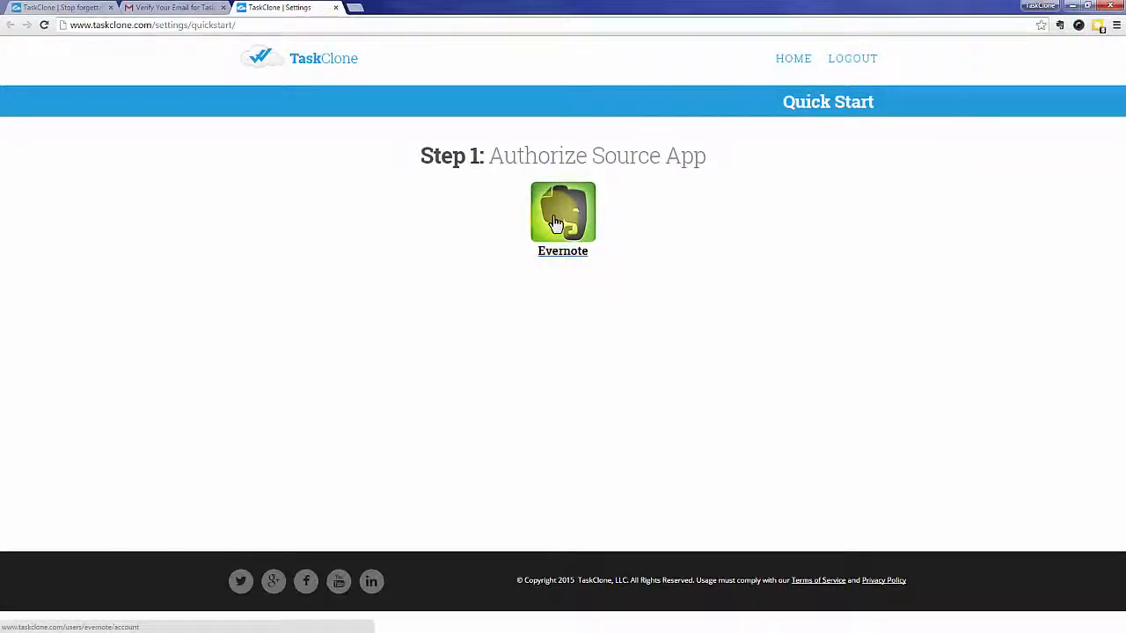
Pick Evernote as the source app and grant TaskClone access to the Evernote account.
{"action": "left_click", "coordinate": [562, 216]}
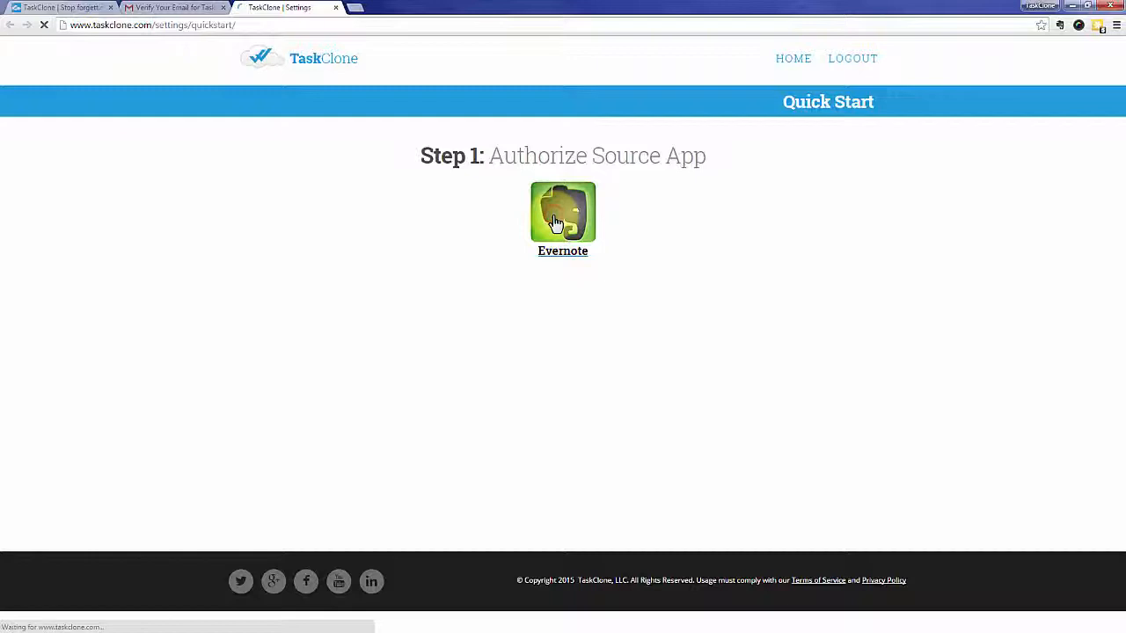
{"action": "left_click", "coordinate": [562, 215]}
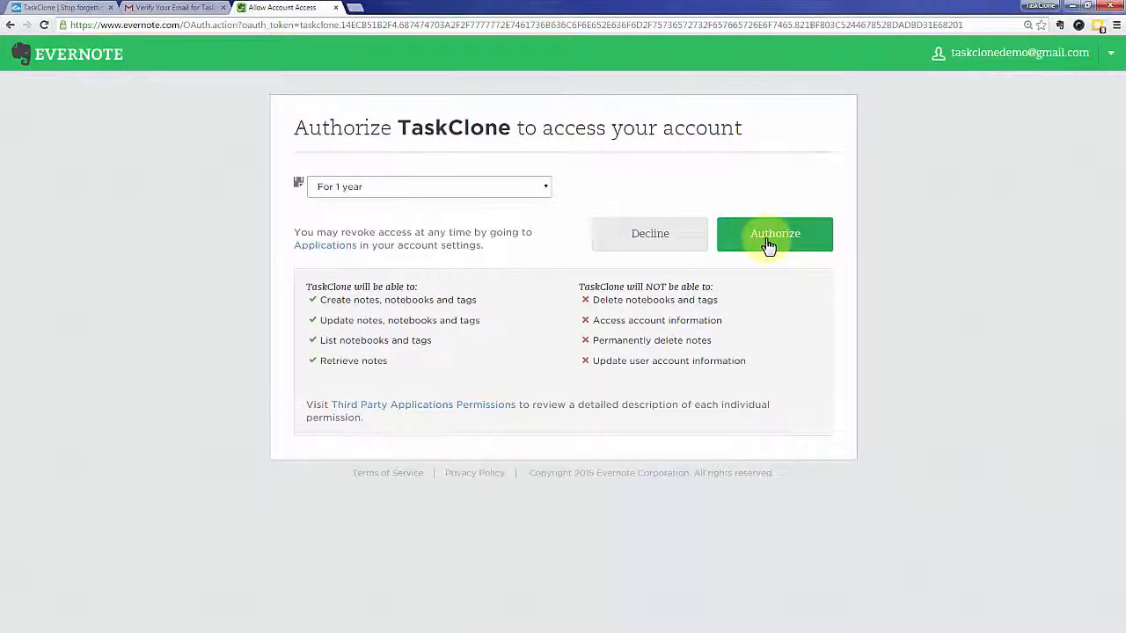
{"action": "left_click", "coordinate": [774, 233]}
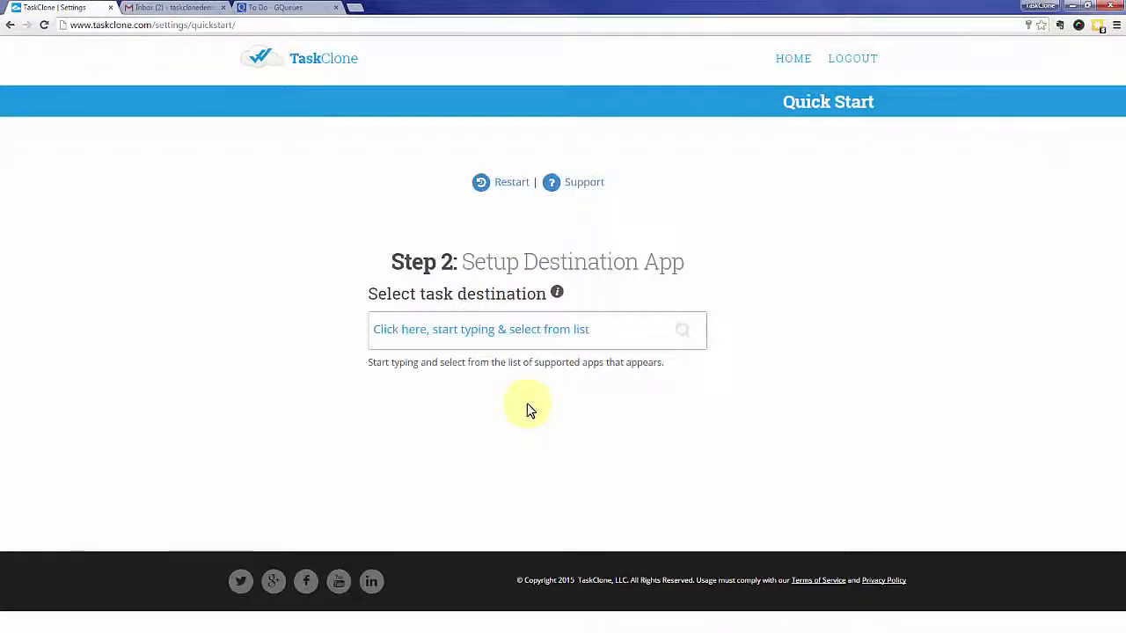
Search 'gq' in the task destination box and select GQueues.
{"action": "left_click", "coordinate": [528, 329]}
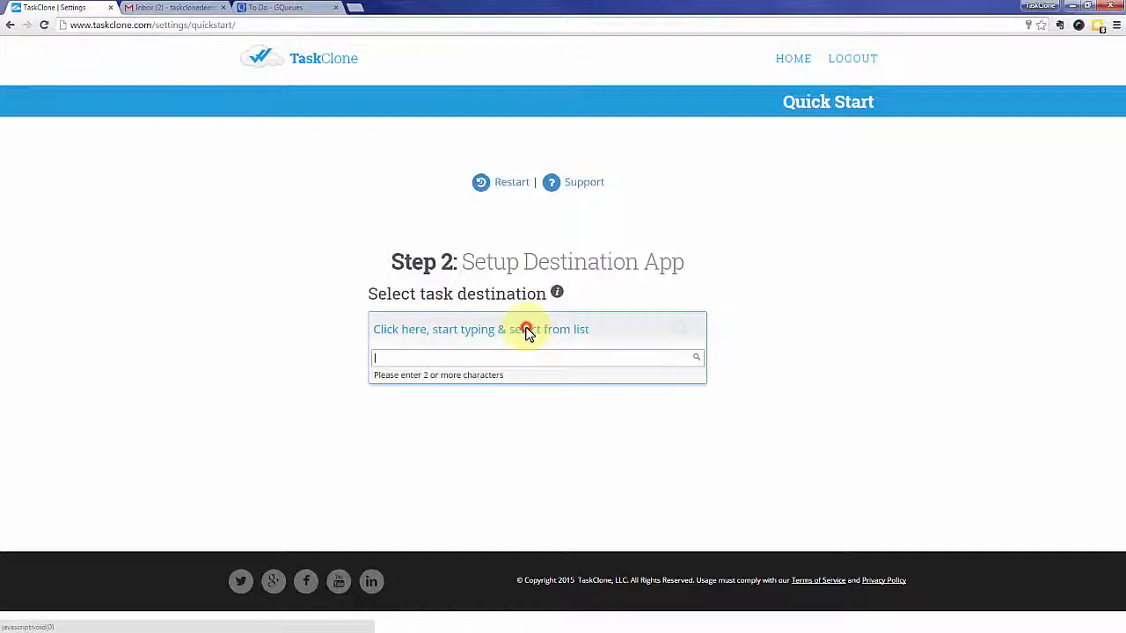
{"action": "type", "text": "gq"}
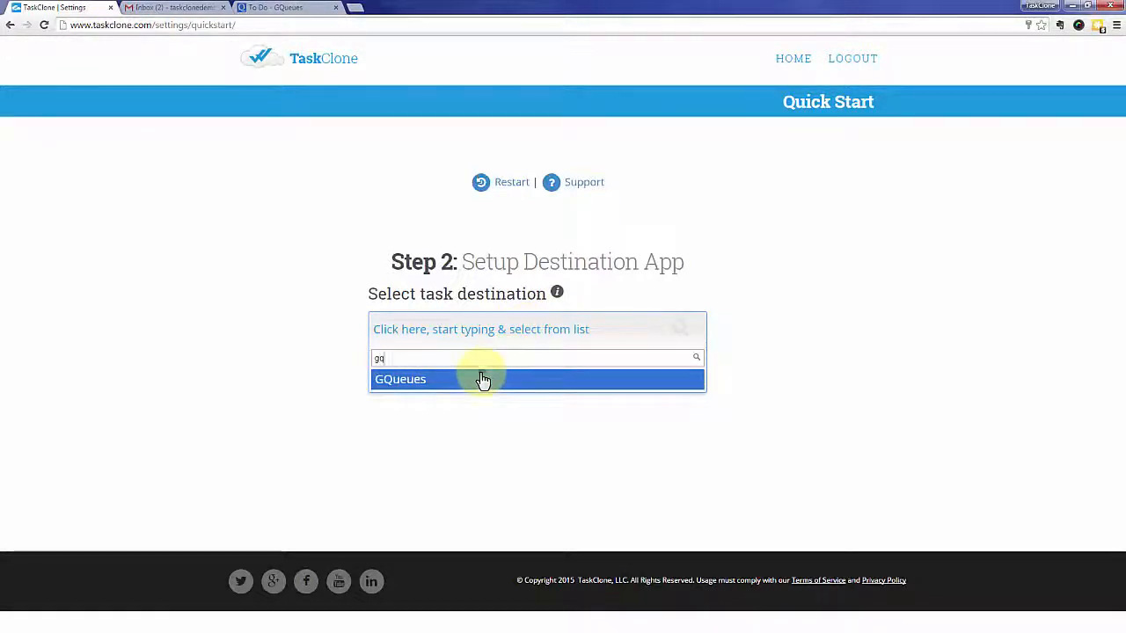
{"action": "left_click", "coordinate": [400, 379]}
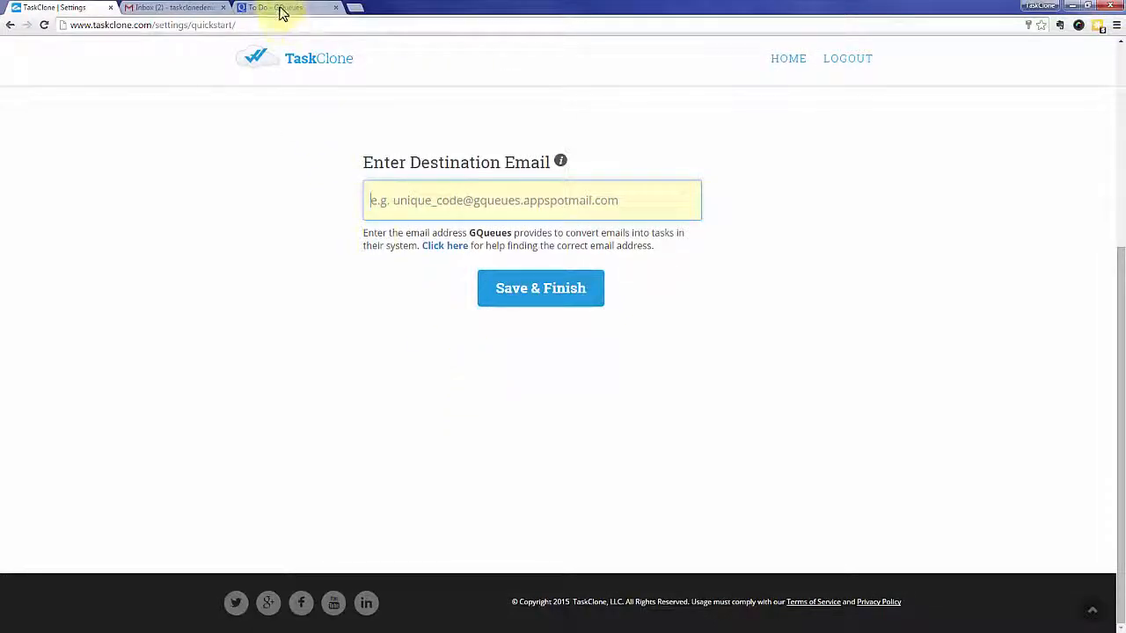
In GQueues Settings, stop adding senders' addresses to task notes and copy the Inbox Address.
{"action": "left_click", "coordinate": [281, 8]}
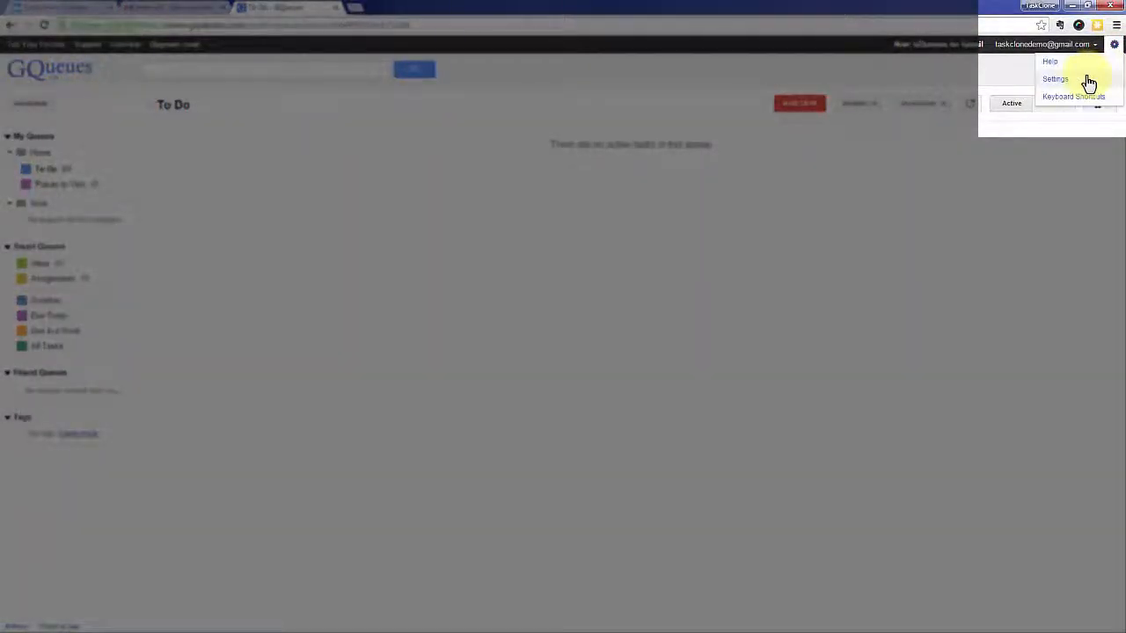
{"action": "left_click", "coordinate": [1055, 79]}
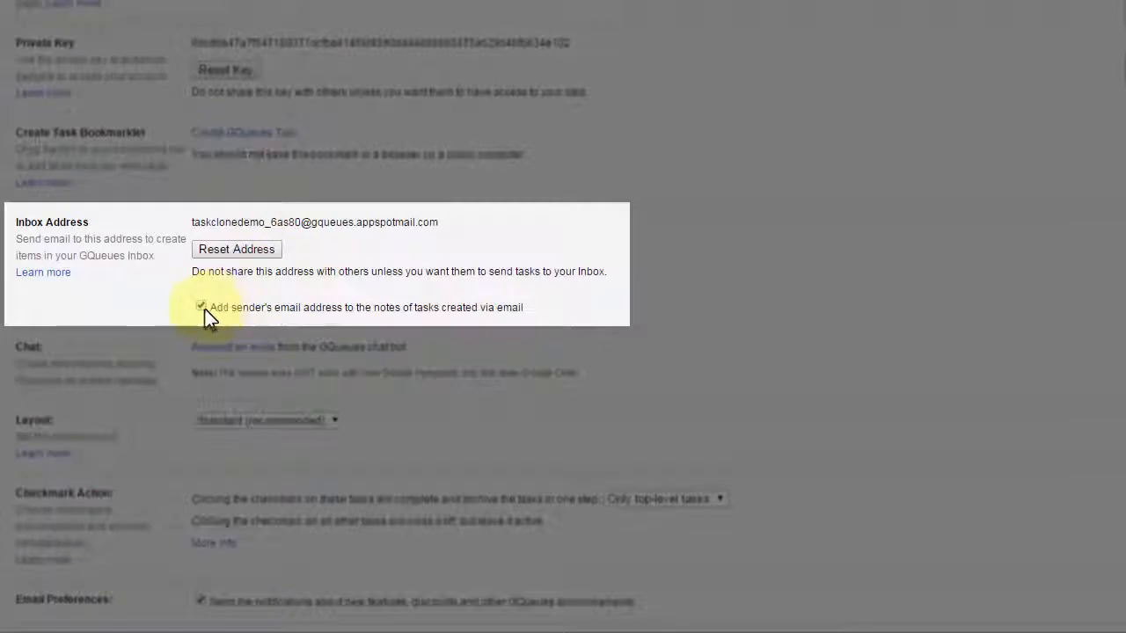
{"action": "left_click", "coordinate": [202, 307]}
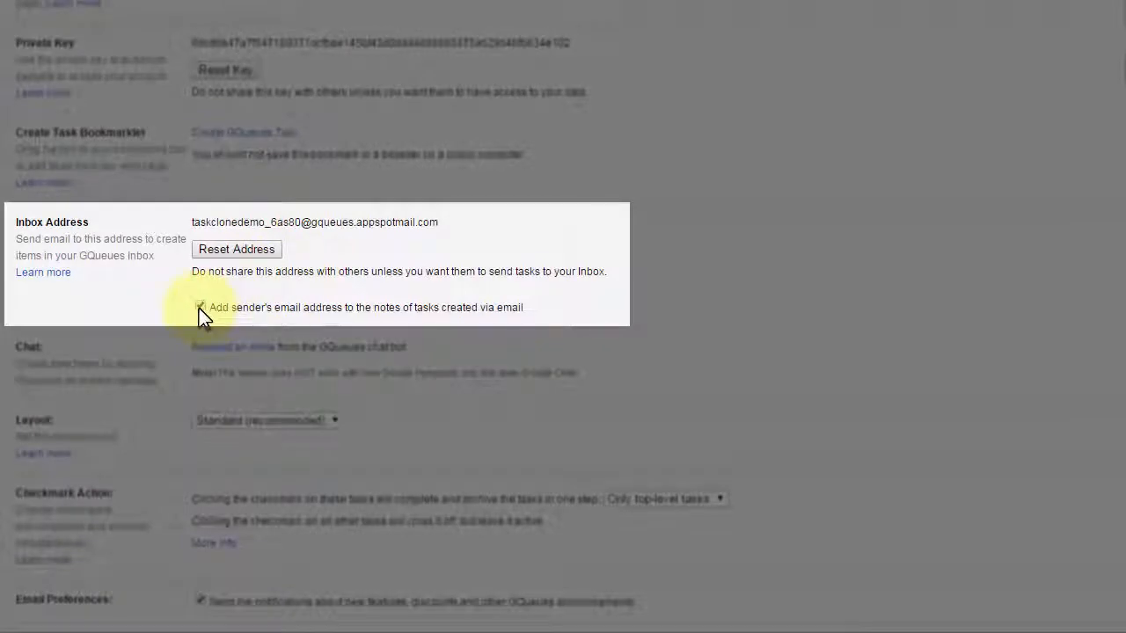
{"action": "left_click", "coordinate": [201, 306]}
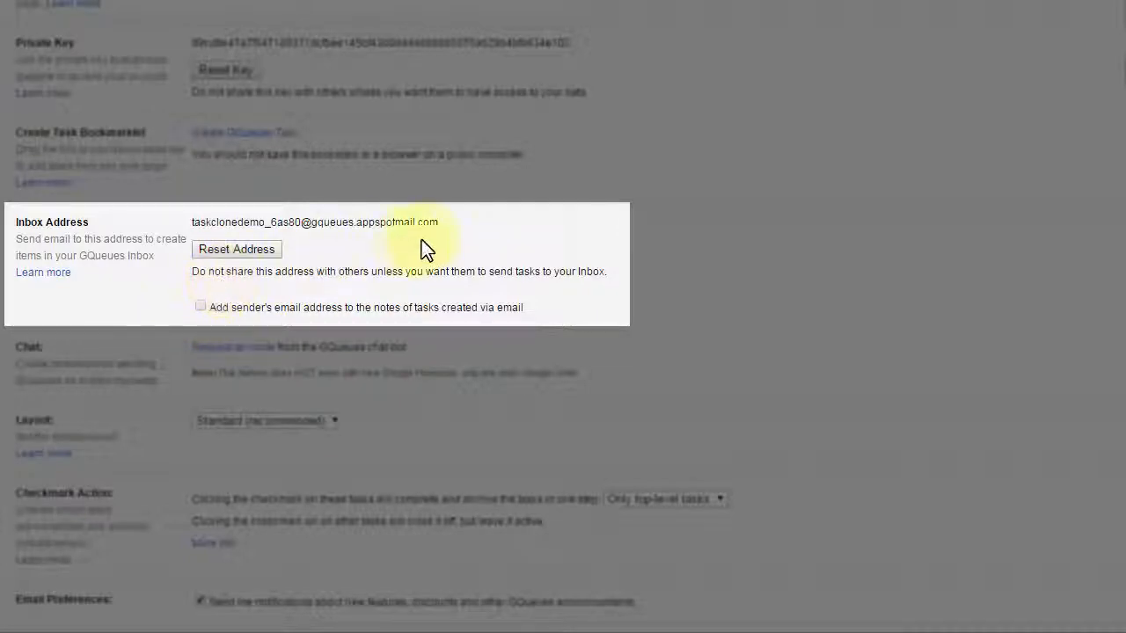
{"action": "double_click", "coordinate": [395, 222]}
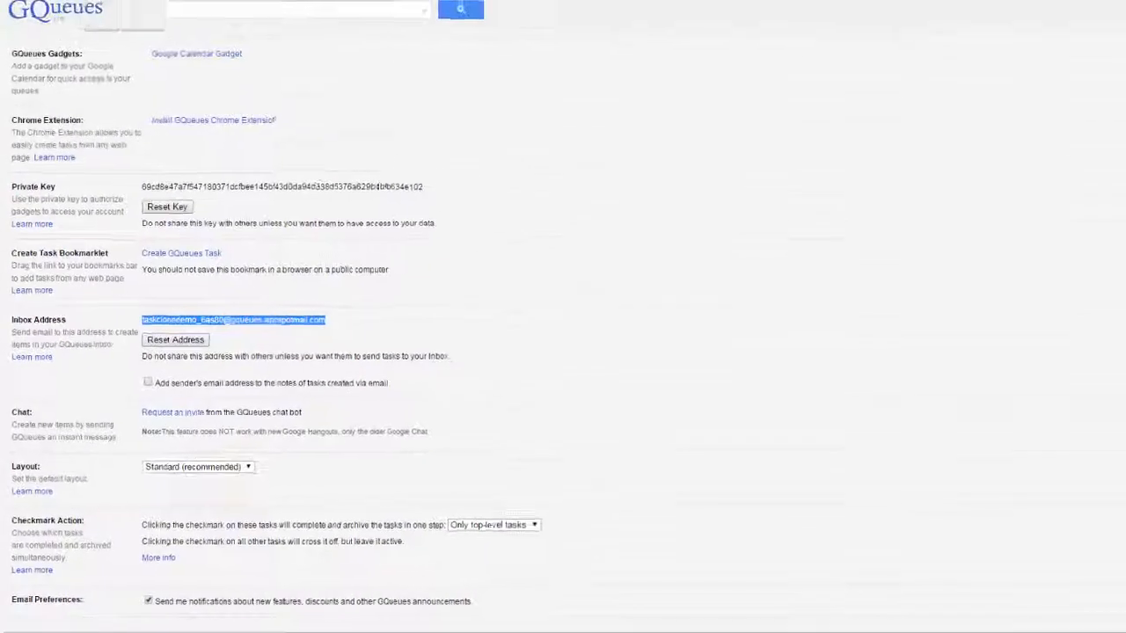
{"action": "left_click", "coordinate": [48, 7]}
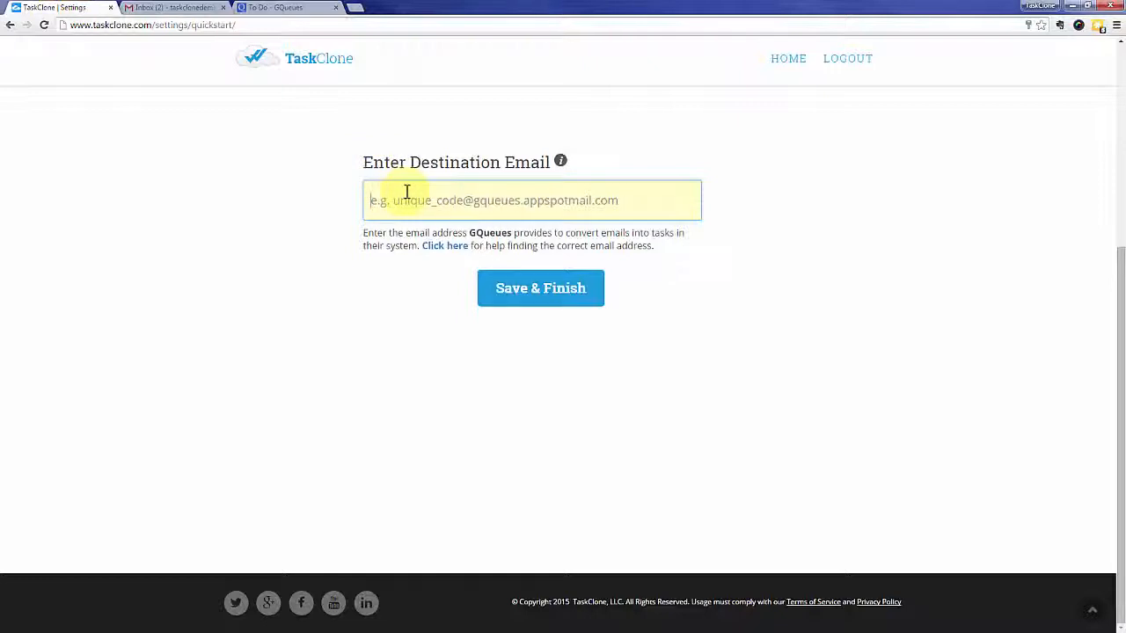
Paste the GQueues inbox address as destination, Save & Finish, then view the Gmail inbox.
{"action": "right_click", "coordinate": [407, 200]}
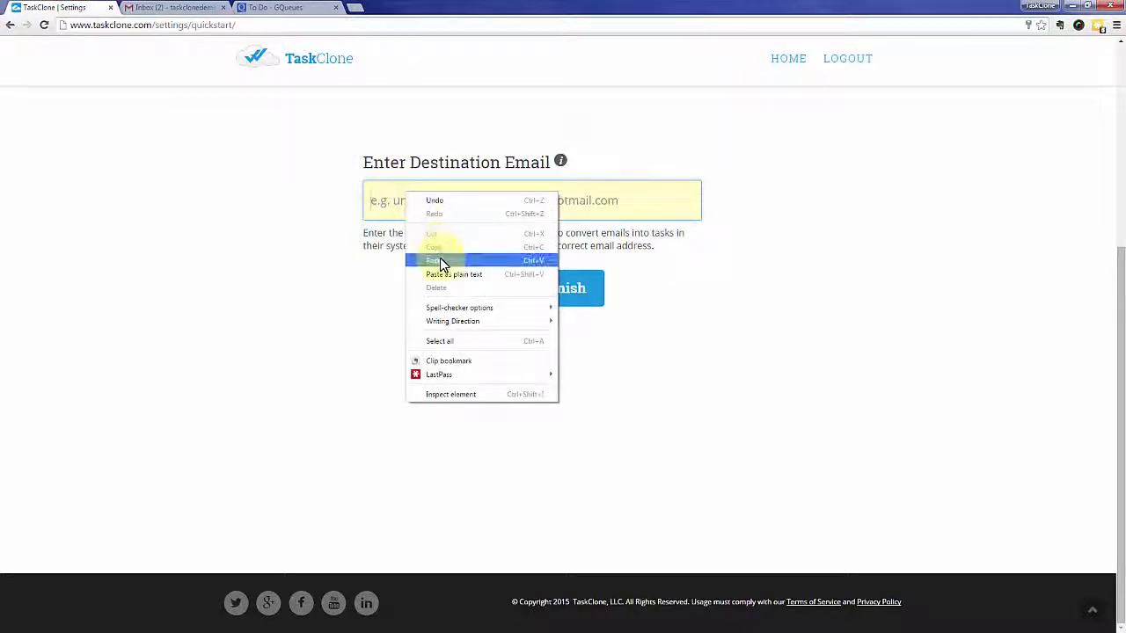
{"action": "left_click", "coordinate": [432, 260]}
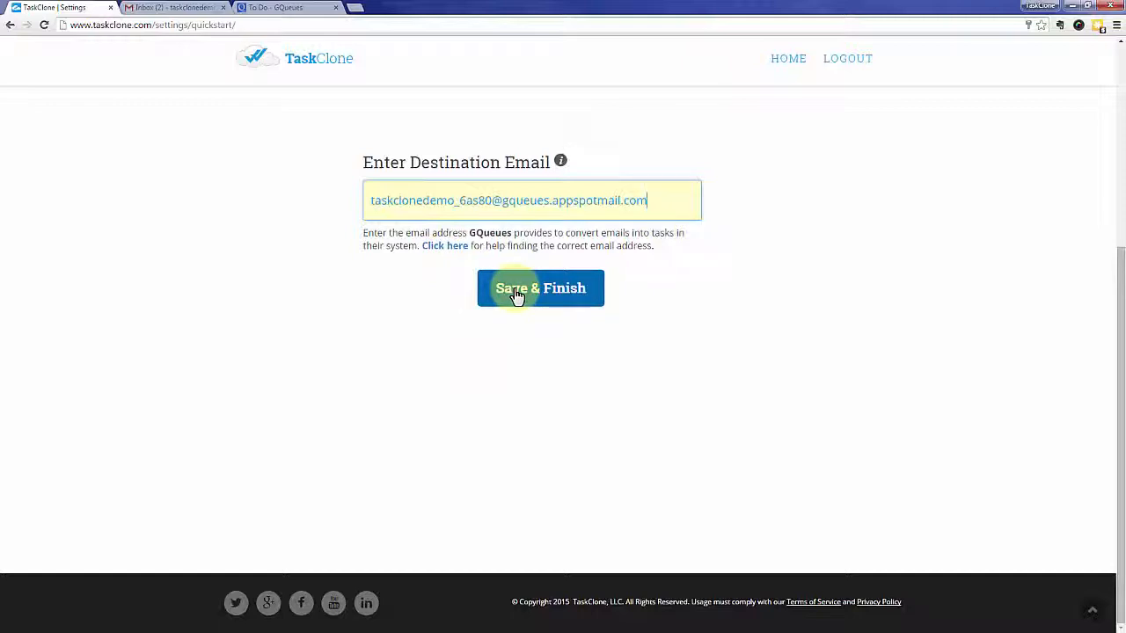
{"action": "left_click", "coordinate": [540, 287]}
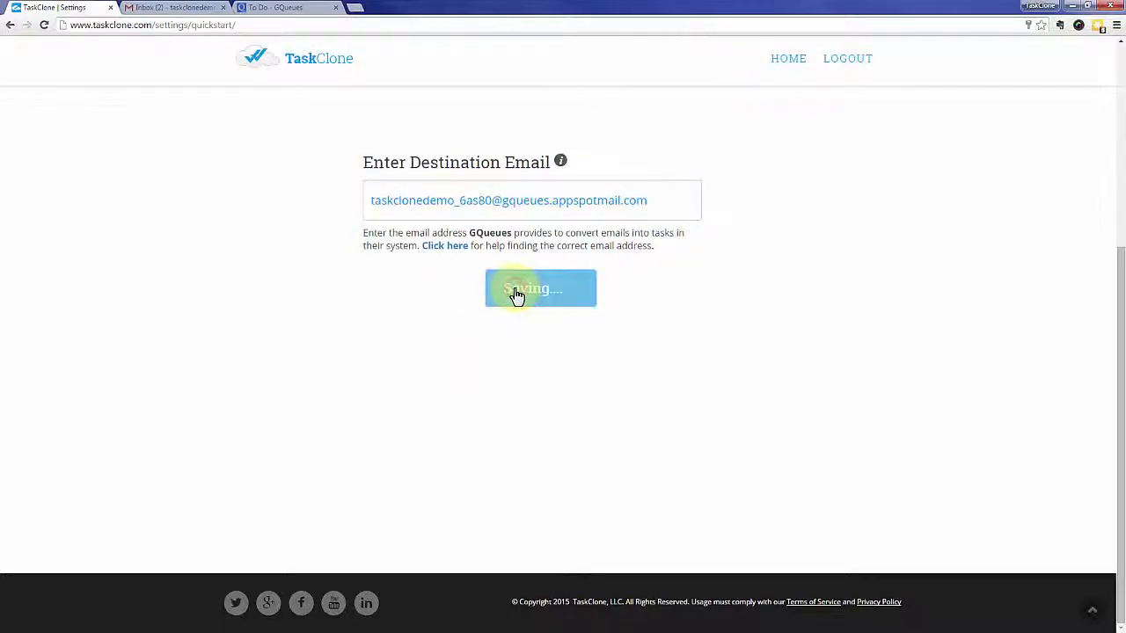
{"action": "left_click", "coordinate": [540, 289]}
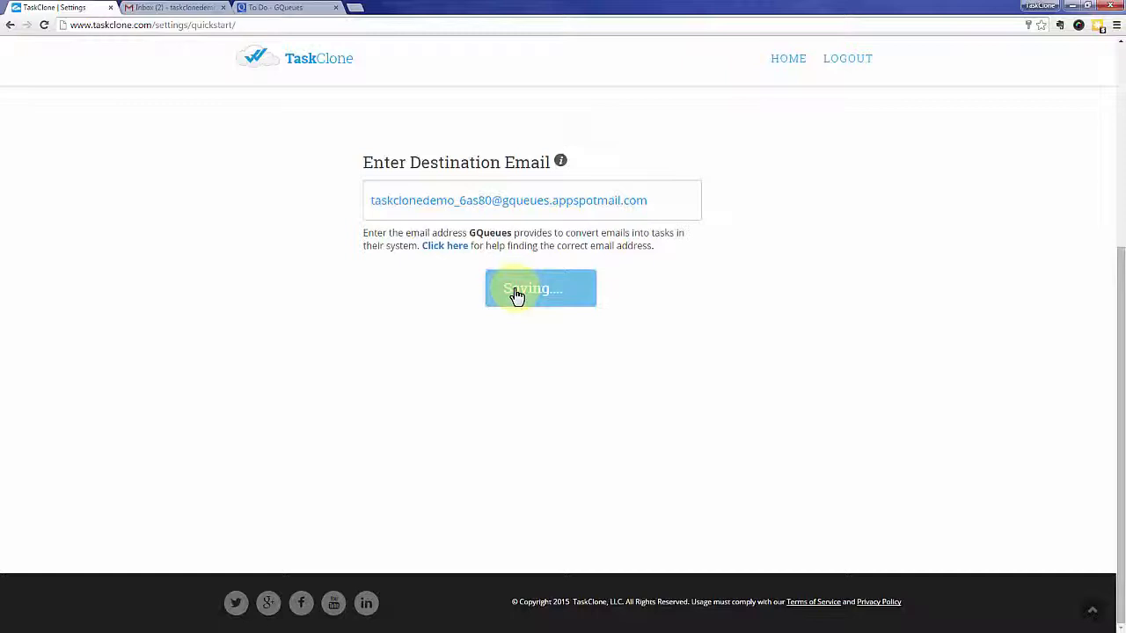
{"action": "left_click", "coordinate": [539, 288]}
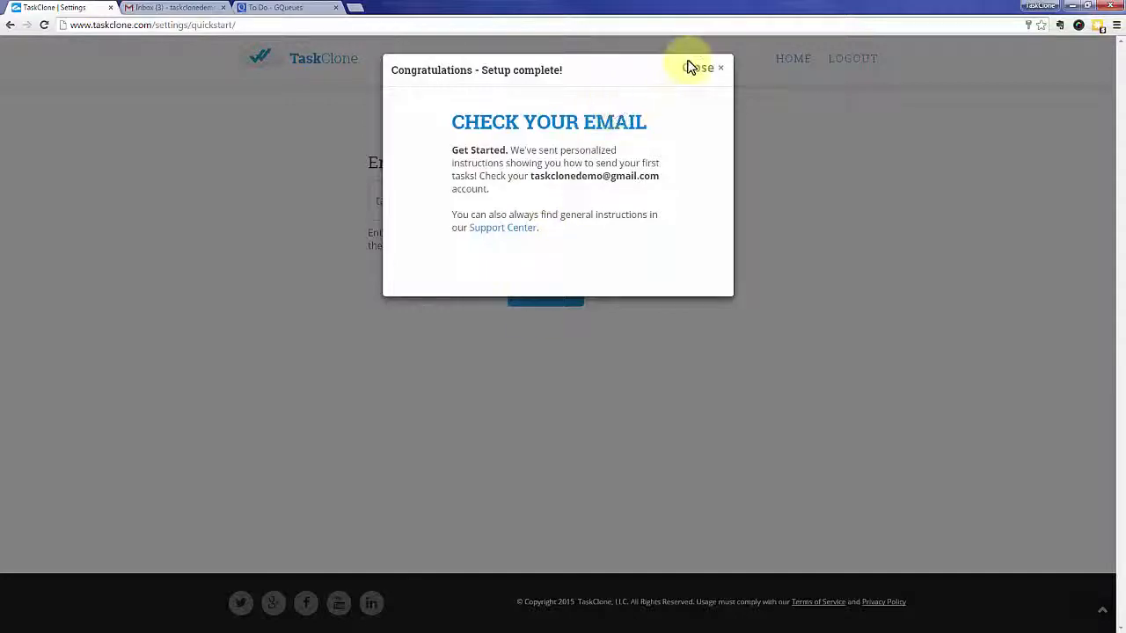
{"action": "left_click", "coordinate": [698, 68]}
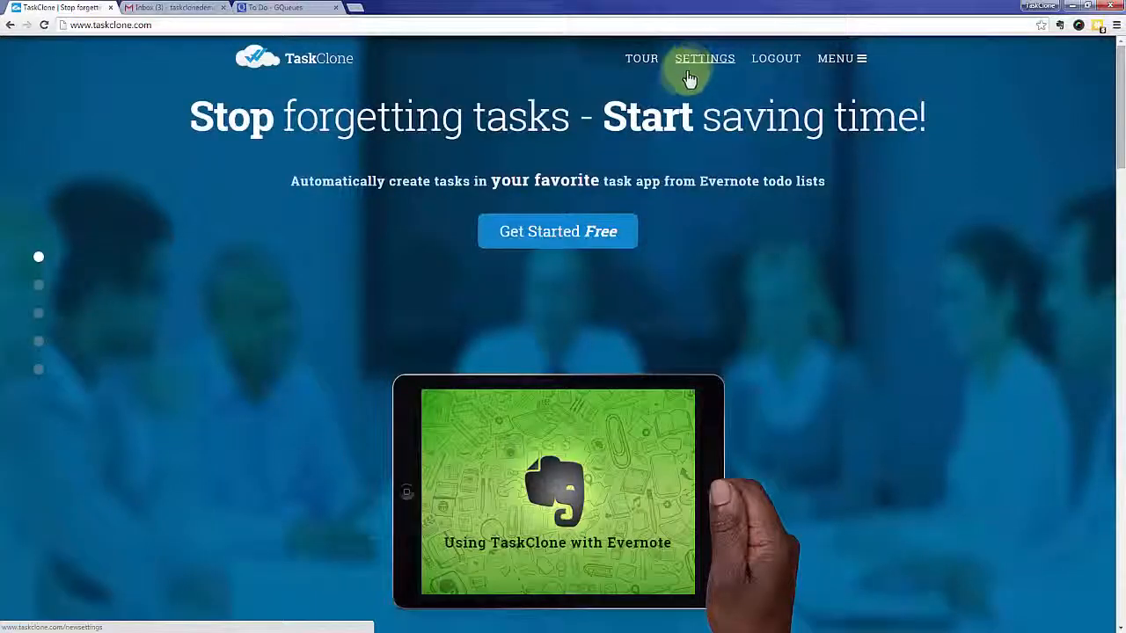
{"action": "mouse_move", "coordinate": [173, 41]}
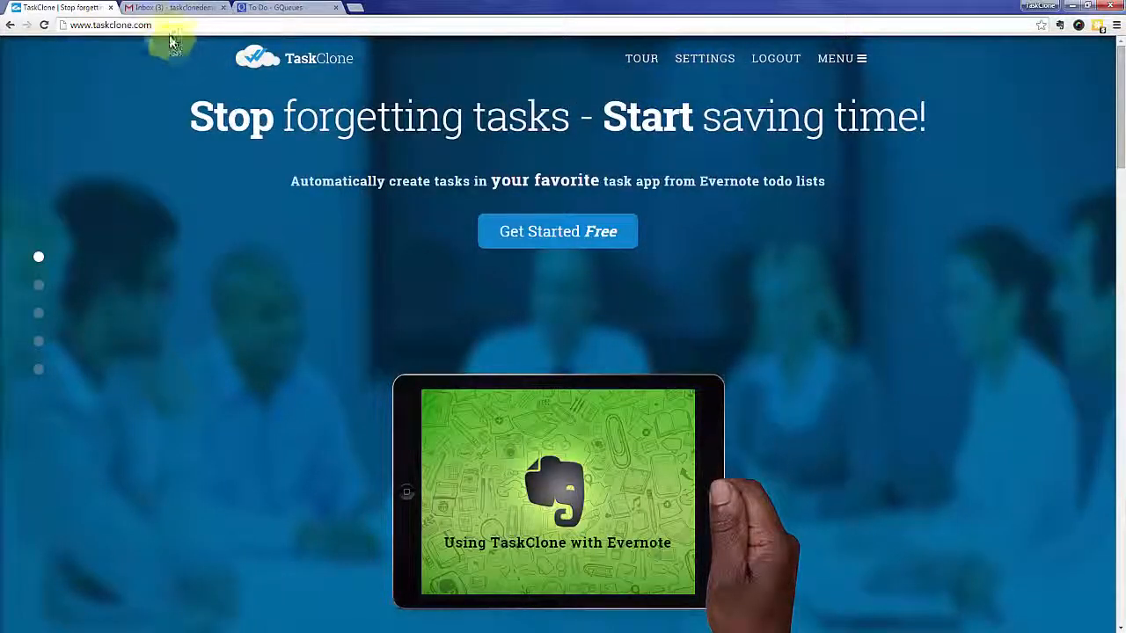
{"action": "left_click", "coordinate": [172, 8]}
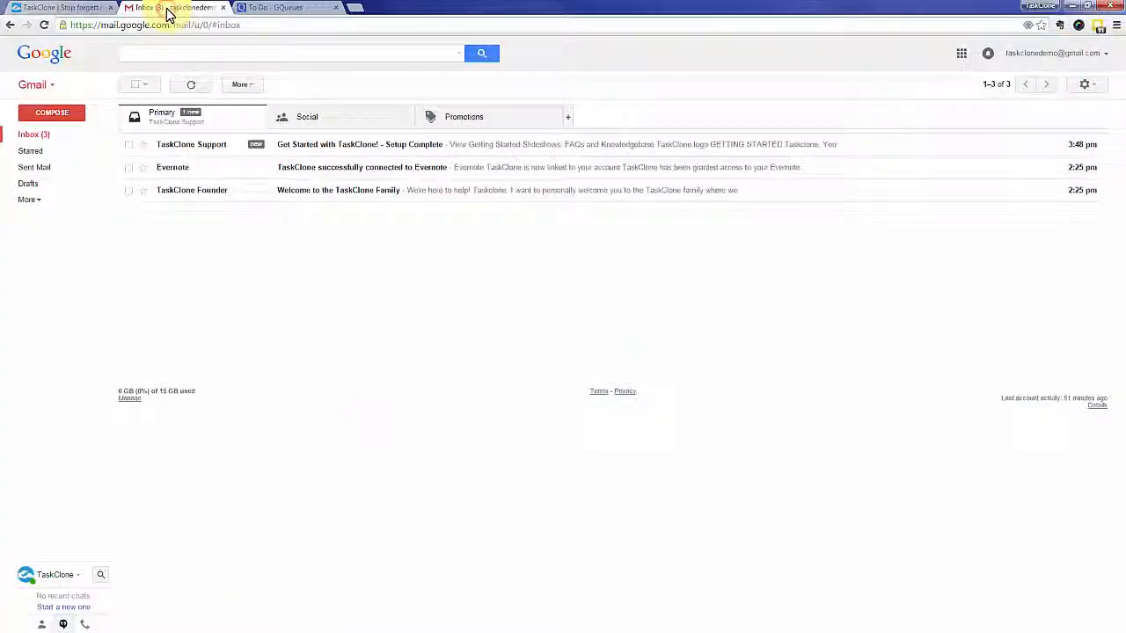